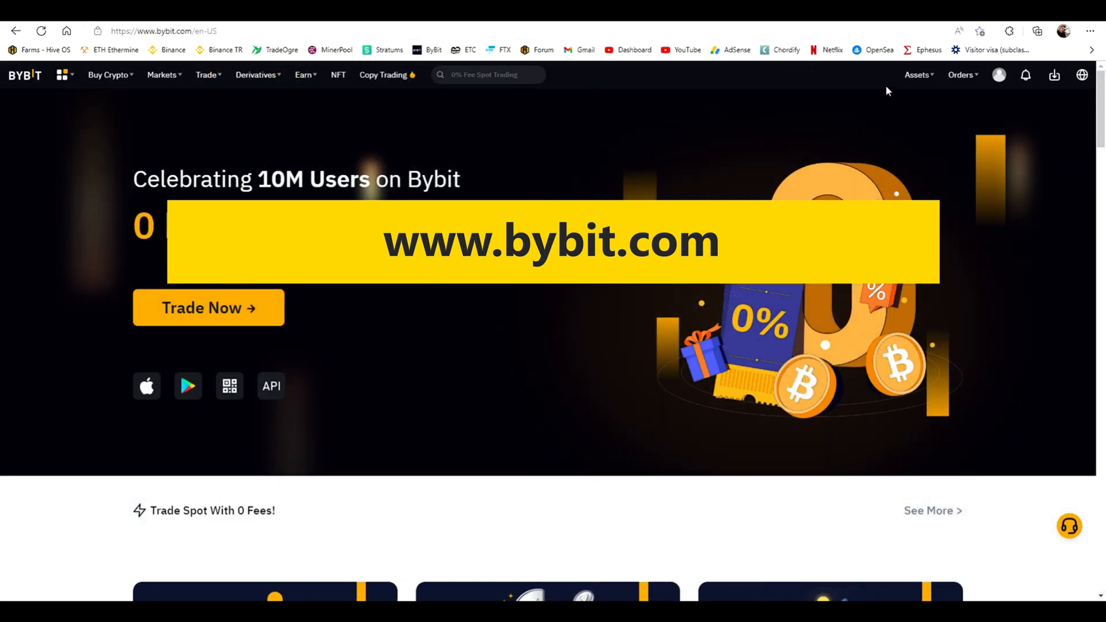
Open Bybit's Assets Overview from the top navigation bar.
{"action": "left_click", "coordinate": [917, 75]}
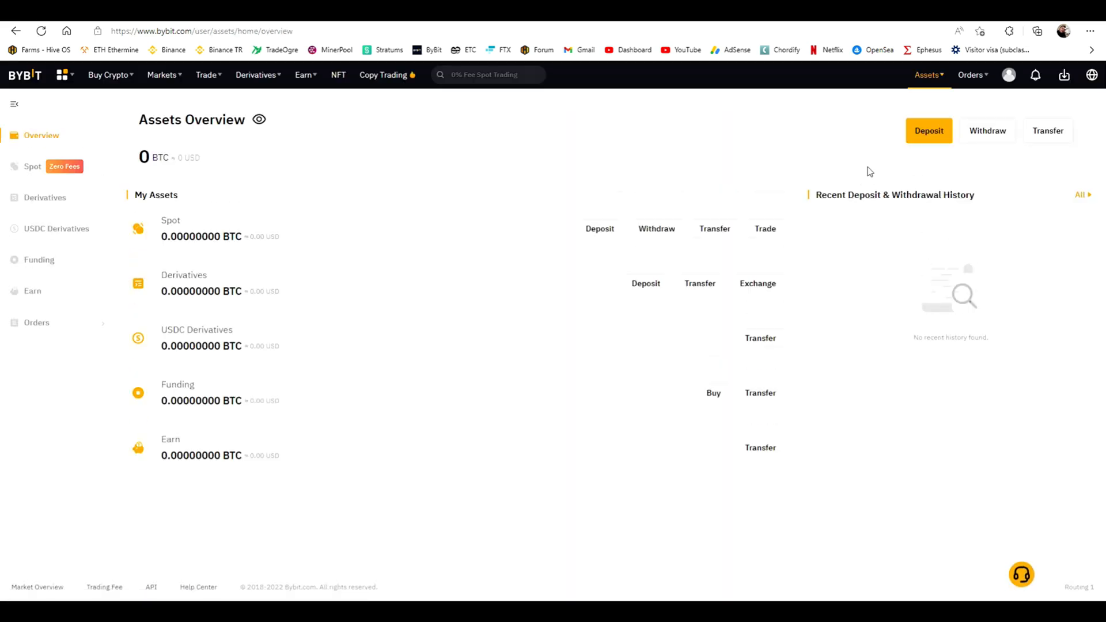
Start an ETHW deposit, acknowledge the notice, and copy the ETHW wallet address.
{"action": "left_click", "coordinate": [928, 131]}
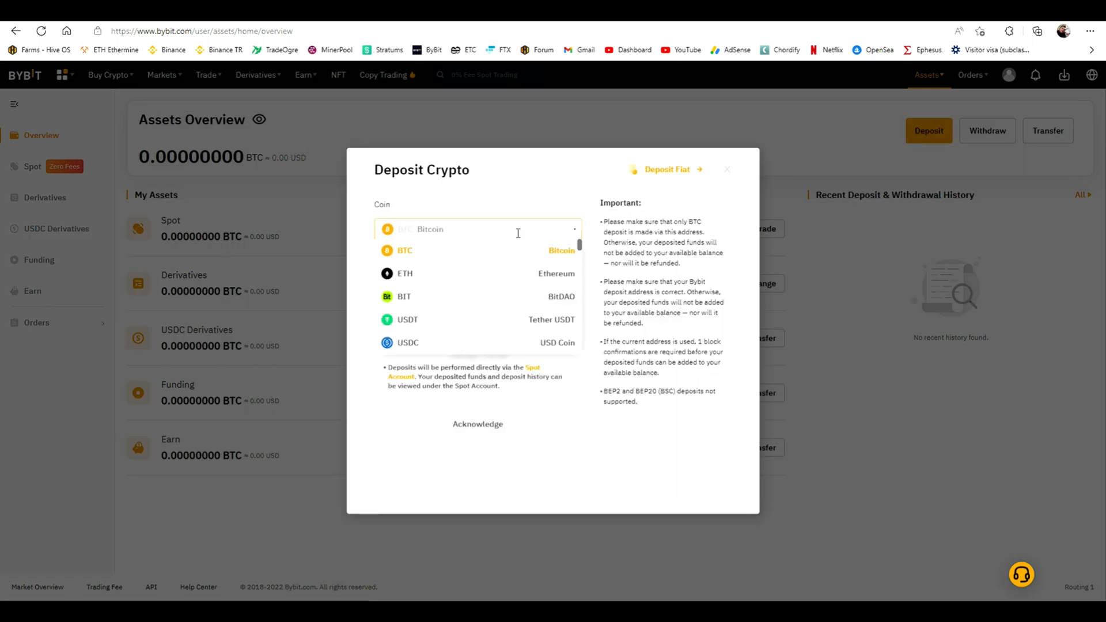
{"action": "type", "text": "eth"}
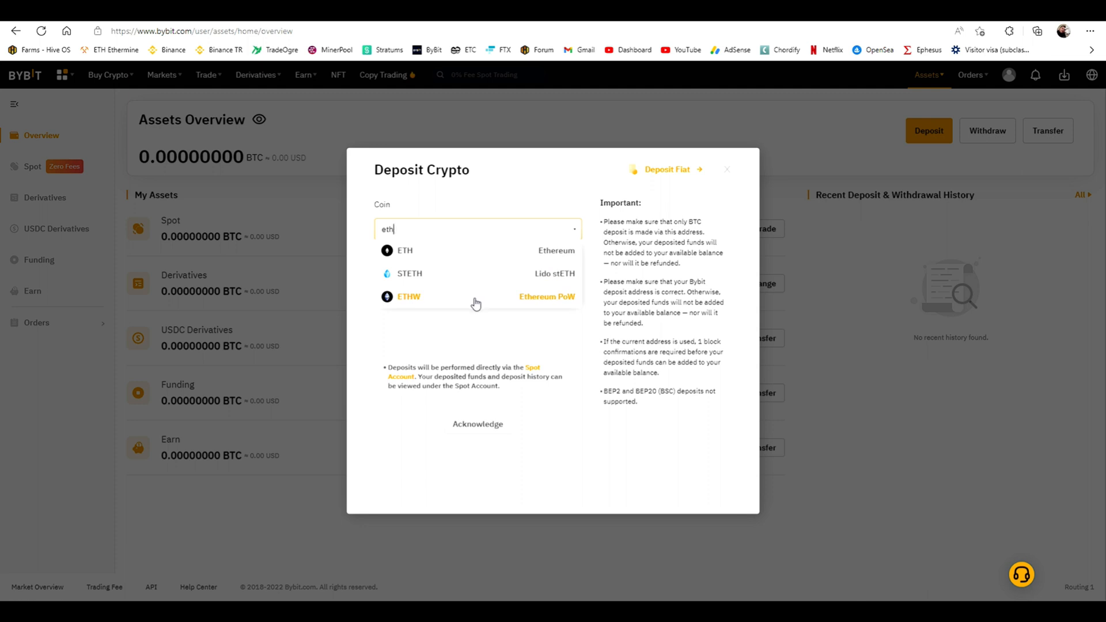
{"action": "left_click", "coordinate": [408, 296]}
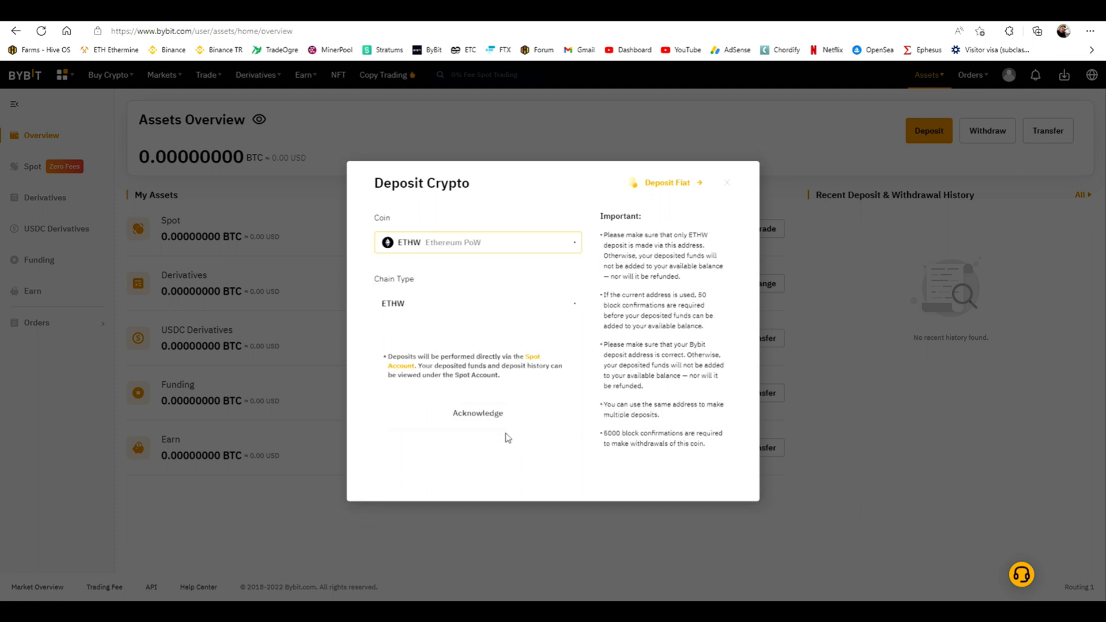
{"action": "left_click", "coordinate": [477, 413]}
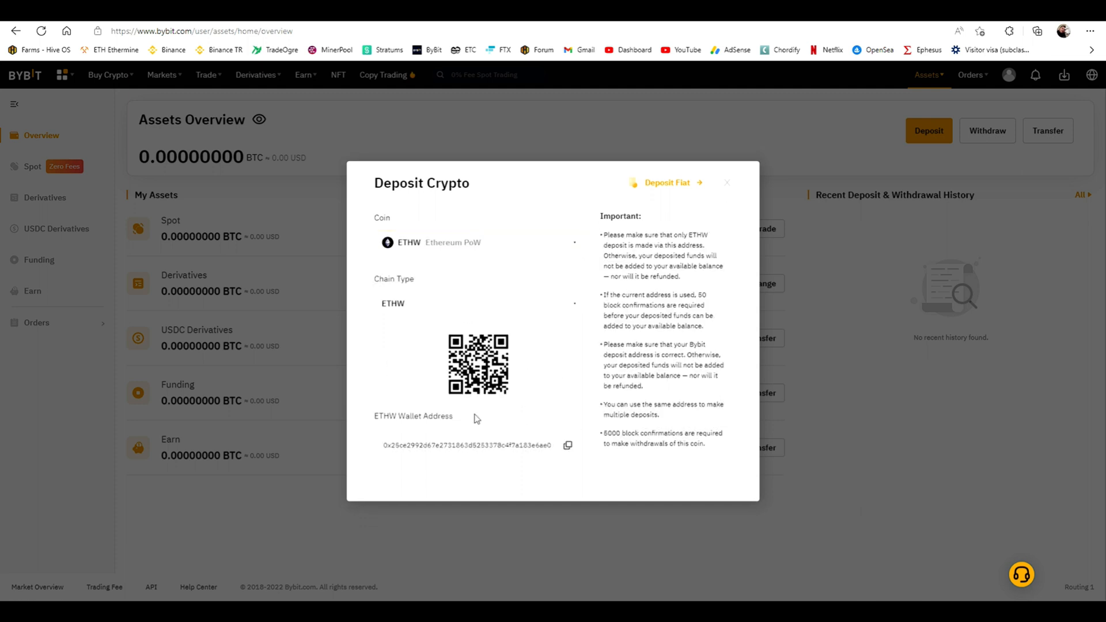
{"action": "left_click_drag", "start_coordinate": [384, 445], "coordinate": [471, 445]}
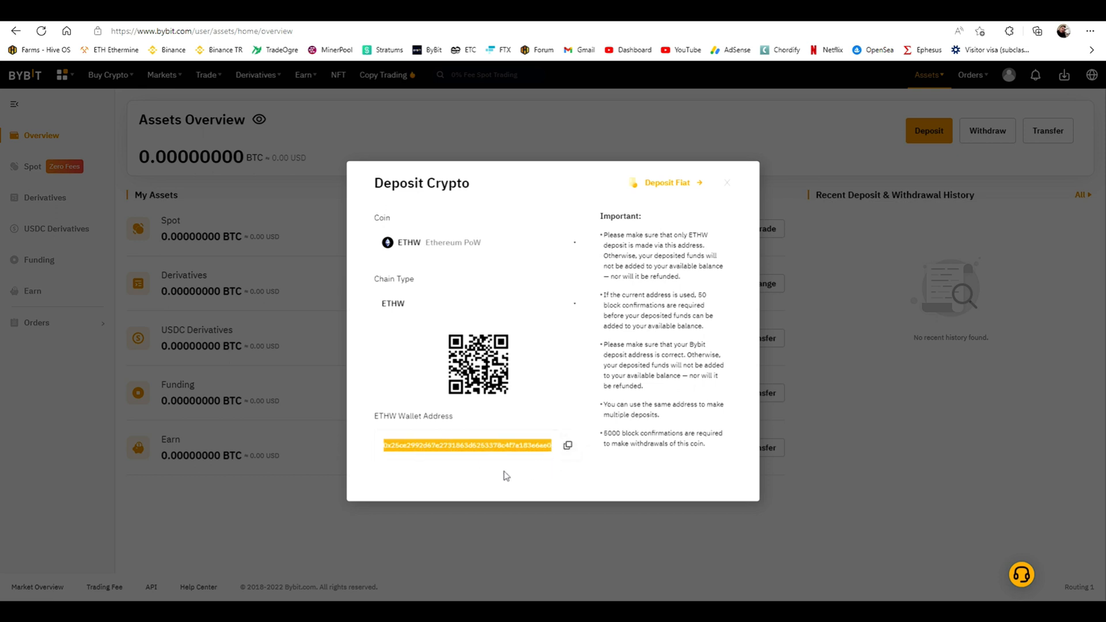
{"action": "mouse_move", "coordinate": [569, 445]}
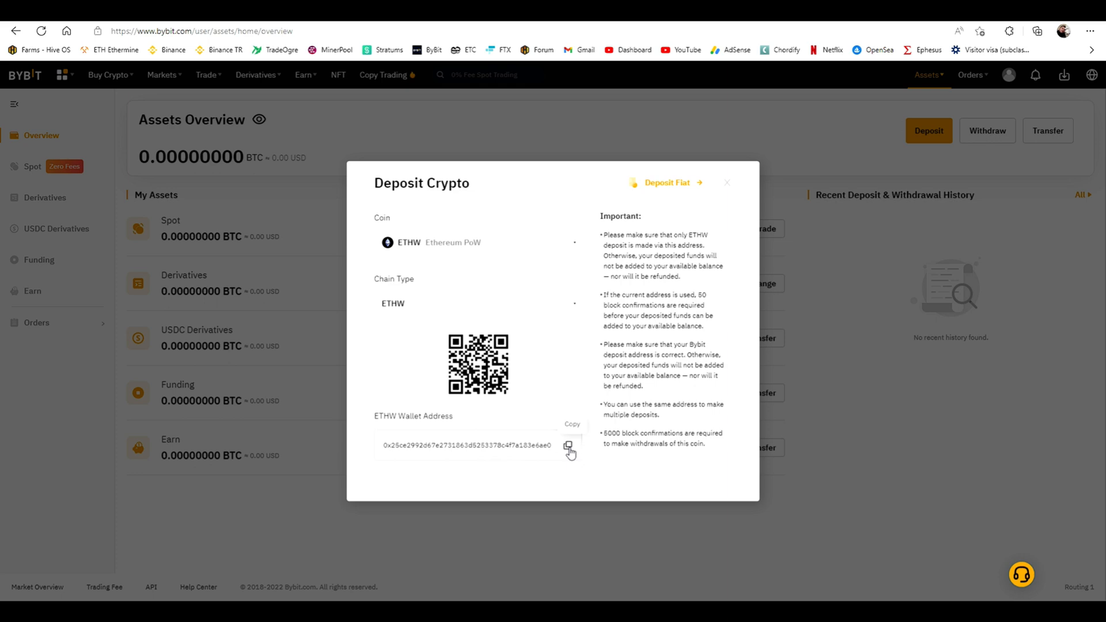
{"action": "left_click", "coordinate": [569, 449]}
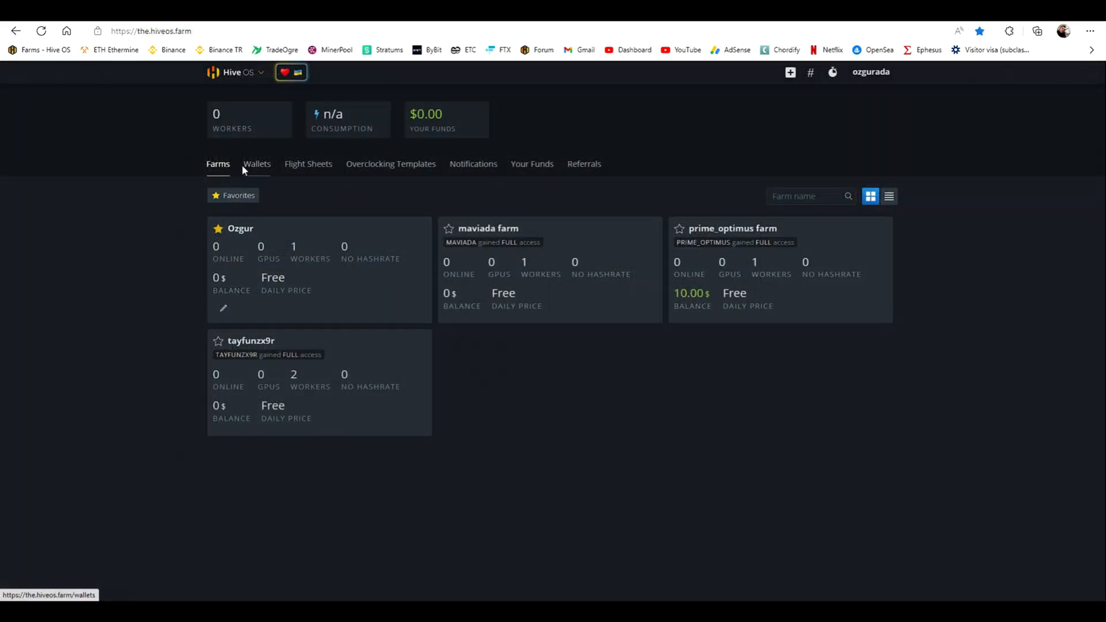
Create ETHW wallet 'EthW' with address 0x25ce…6ae0 and source bybit.
{"action": "left_click", "coordinate": [870, 140]}
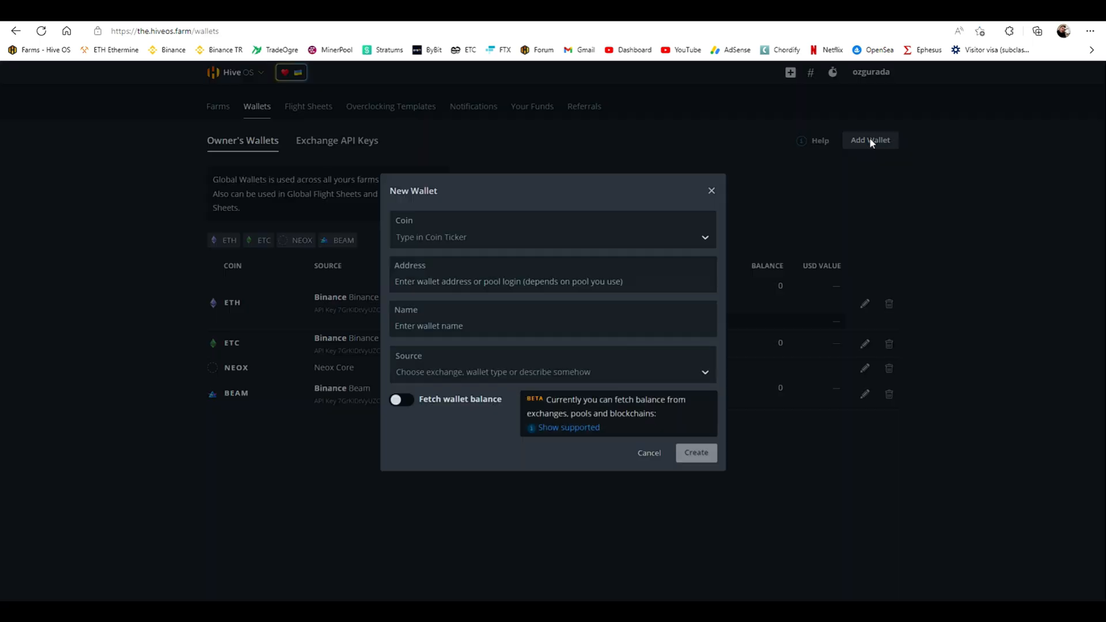
{"action": "left_click", "coordinate": [552, 236]}
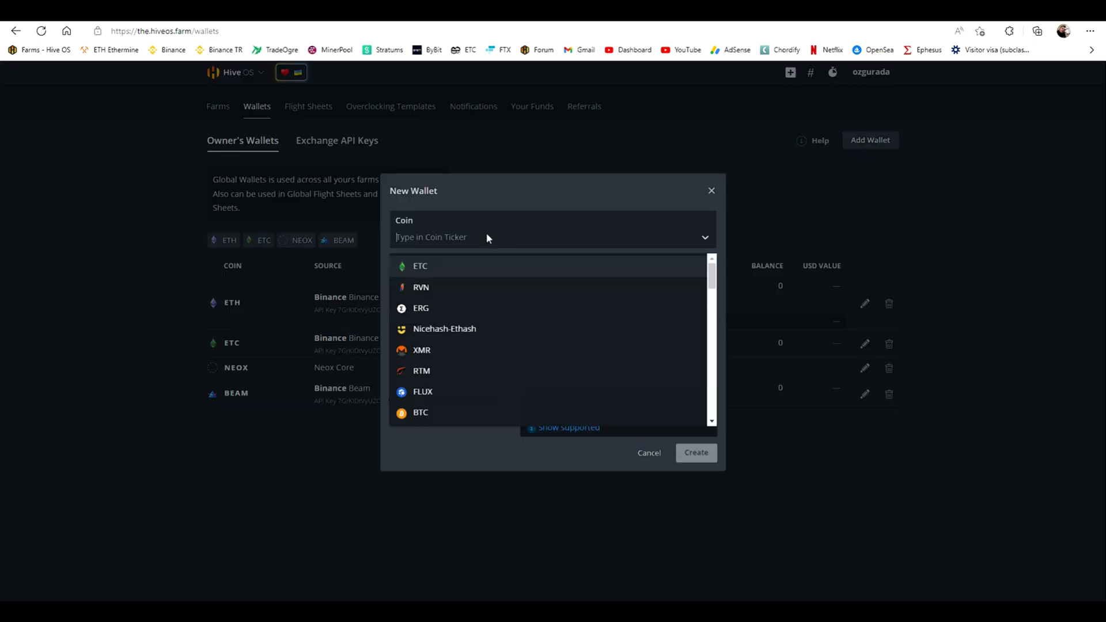
{"action": "type", "text": "eth"}
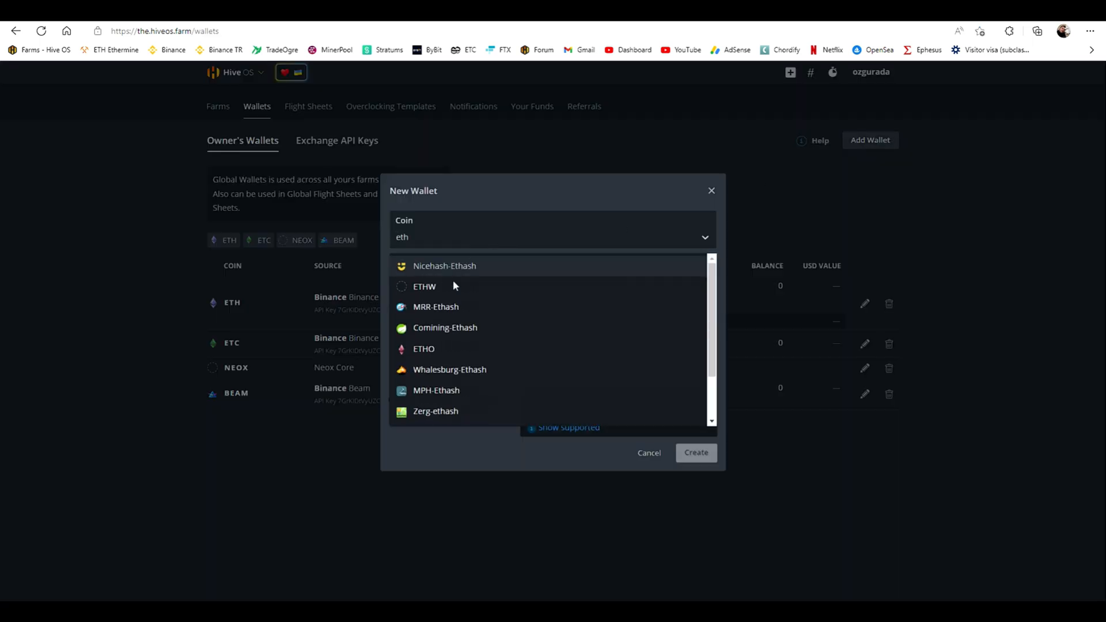
{"action": "left_click", "coordinate": [424, 286]}
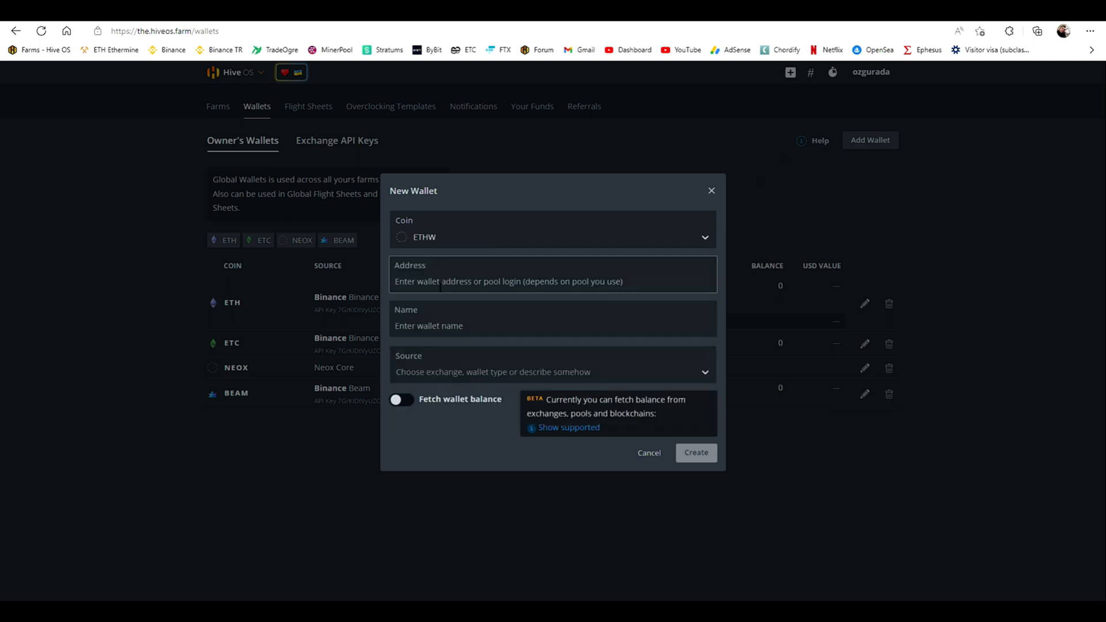
{"action": "type", "text": "0x25ce2992d67e2731863d5253378c4f7a183e6ae0"}
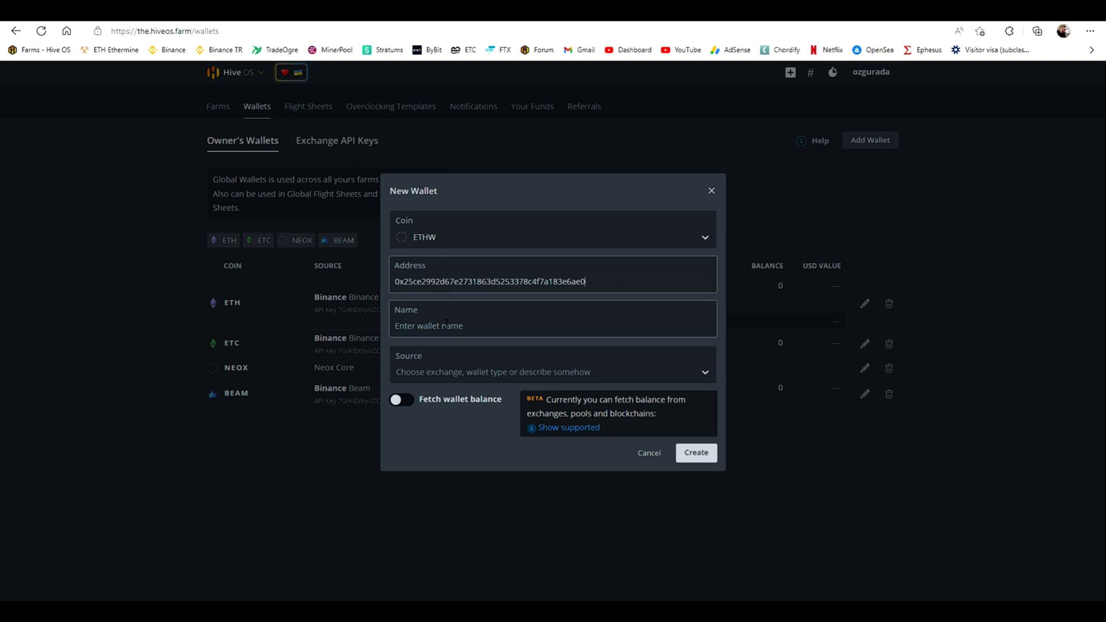
{"action": "type", "text": "Eth"}
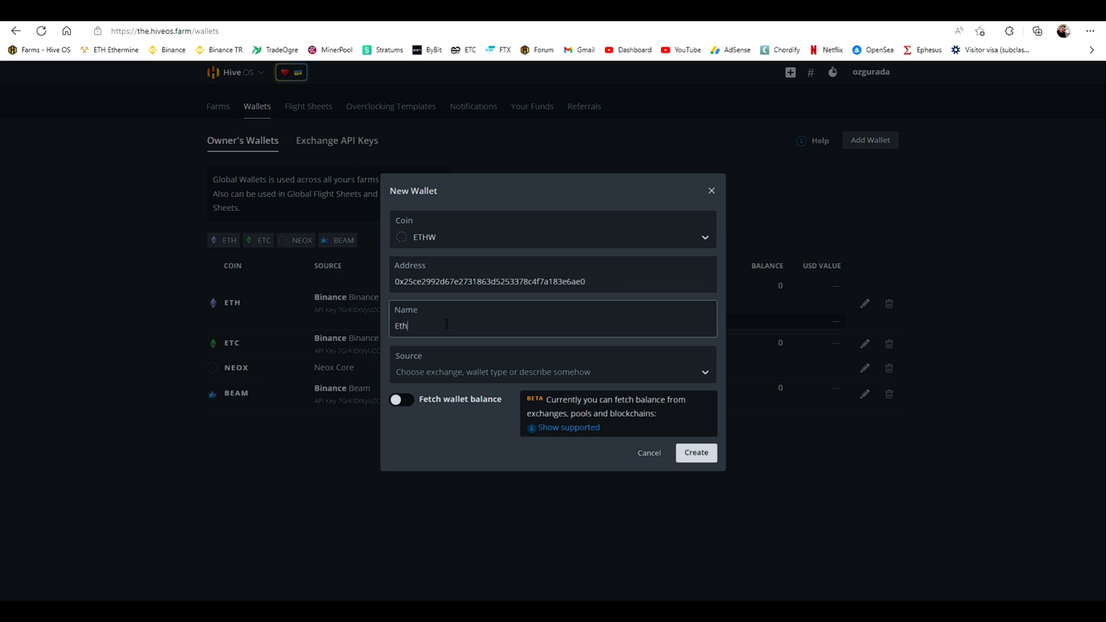
{"action": "type", "text": "W"}
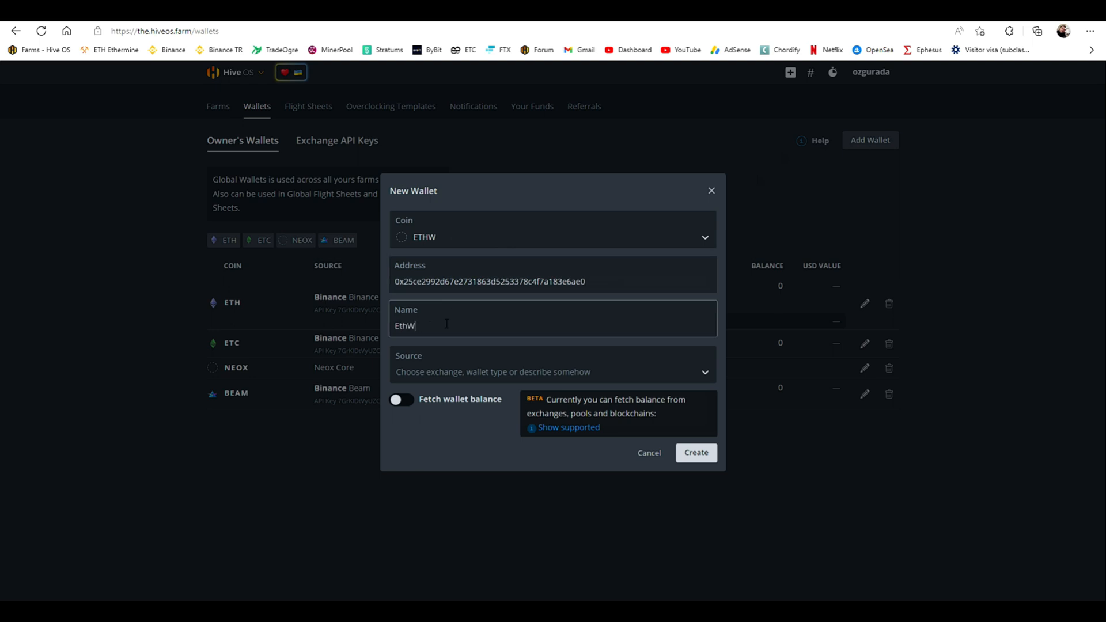
{"action": "left_click", "coordinate": [552, 372]}
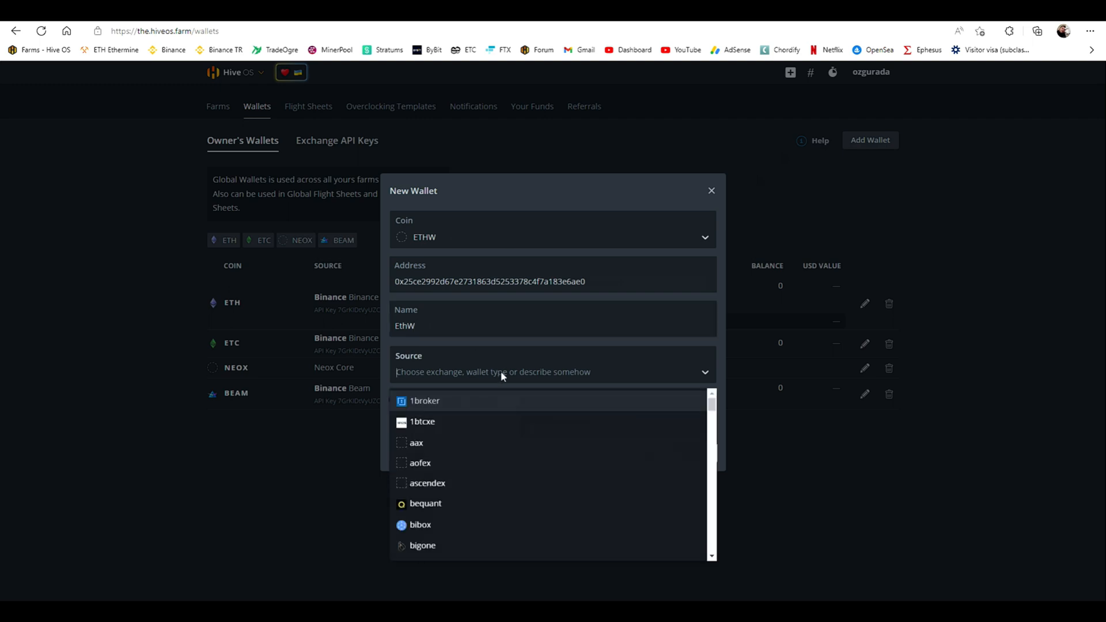
{"action": "type", "text": "by"}
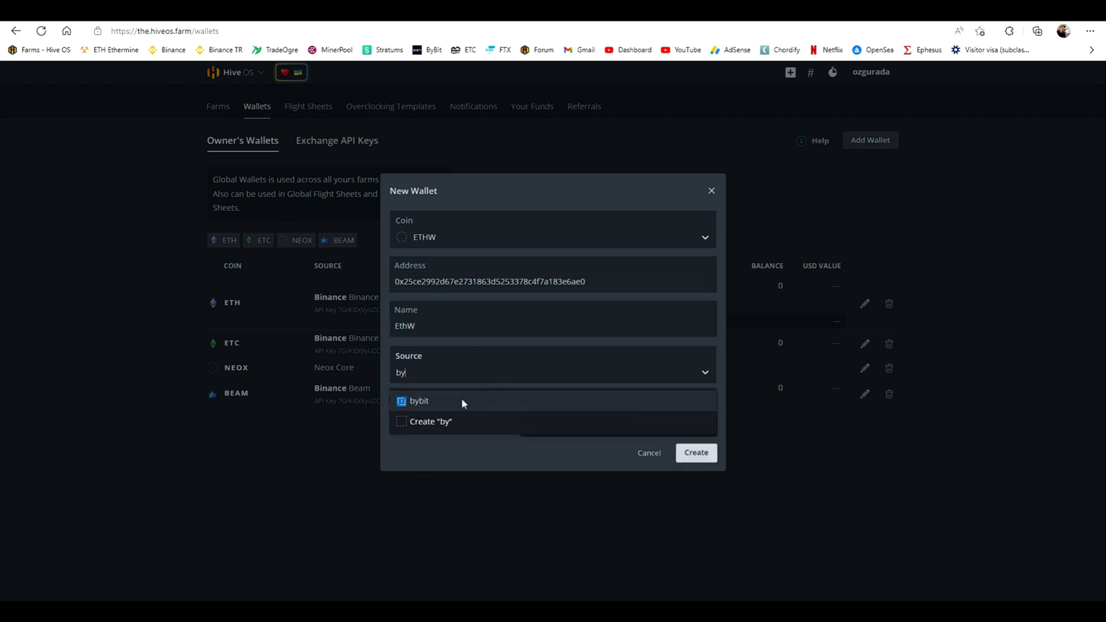
{"action": "left_click", "coordinate": [418, 401]}
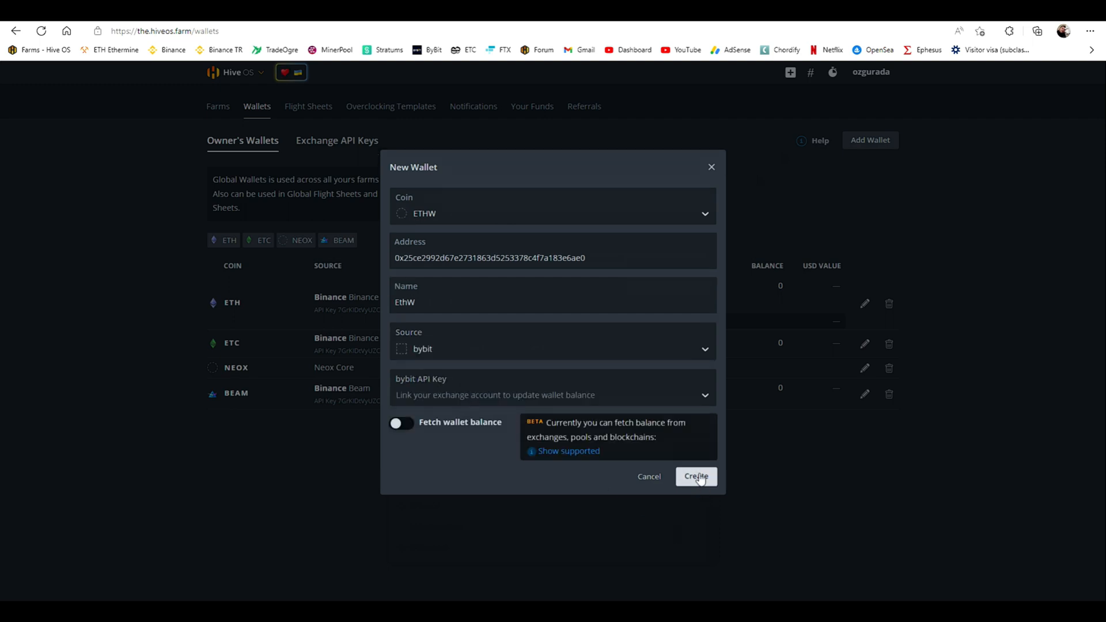
{"action": "left_click", "coordinate": [694, 476]}
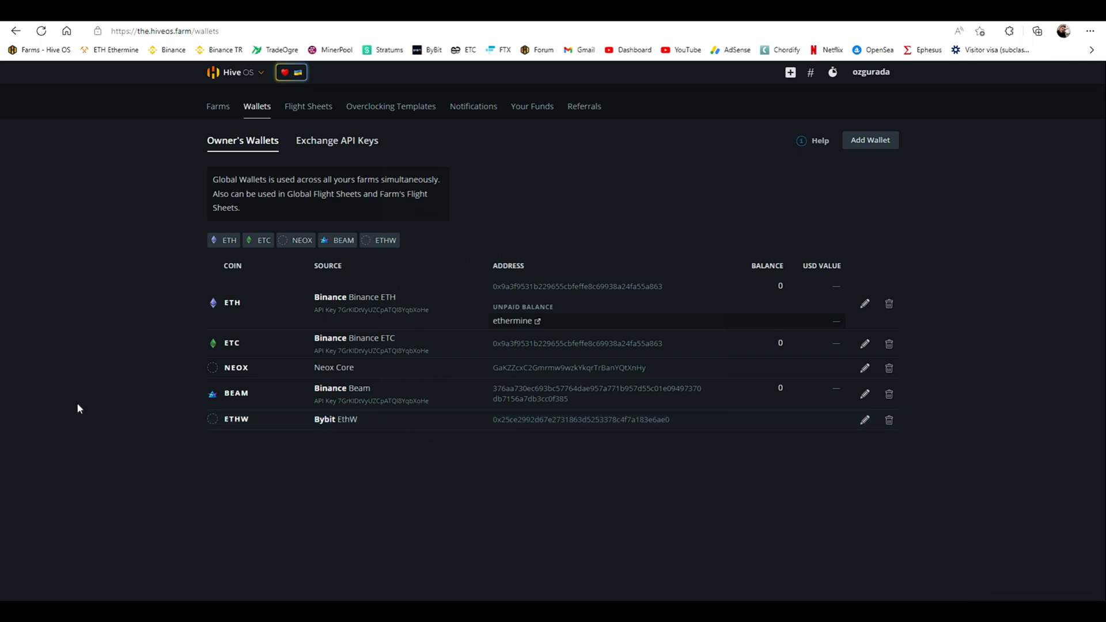
{"action": "mouse_move", "coordinate": [307, 106]}
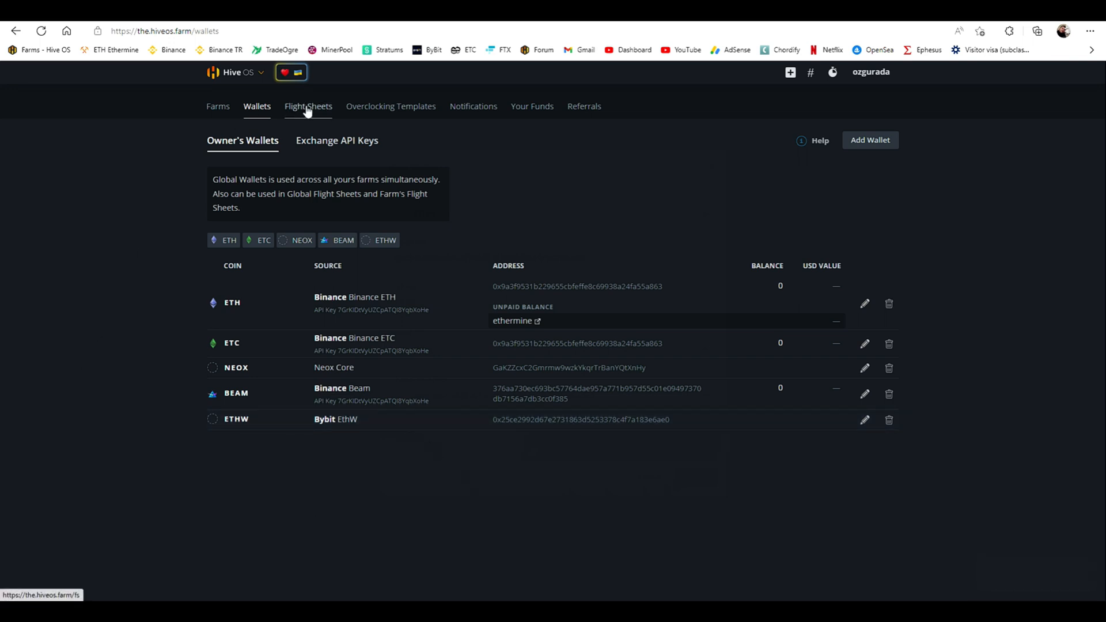
Start a flight sheet with coin ETHW, wallet EthW and the 2miners EU server.
{"action": "left_click", "coordinate": [307, 106]}
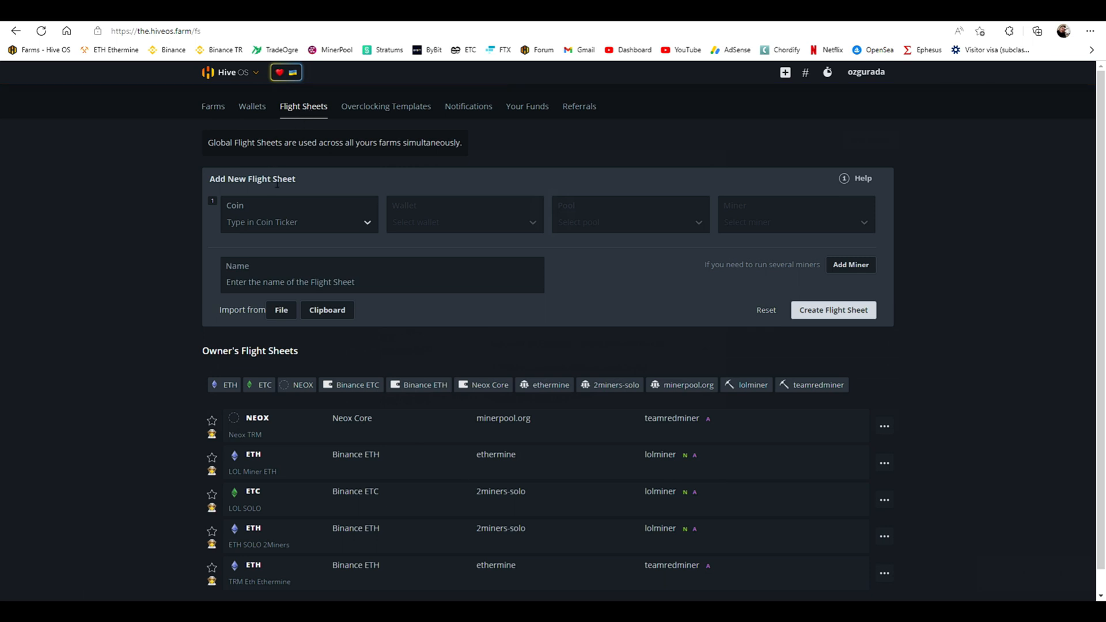
{"action": "left_click", "coordinate": [299, 221]}
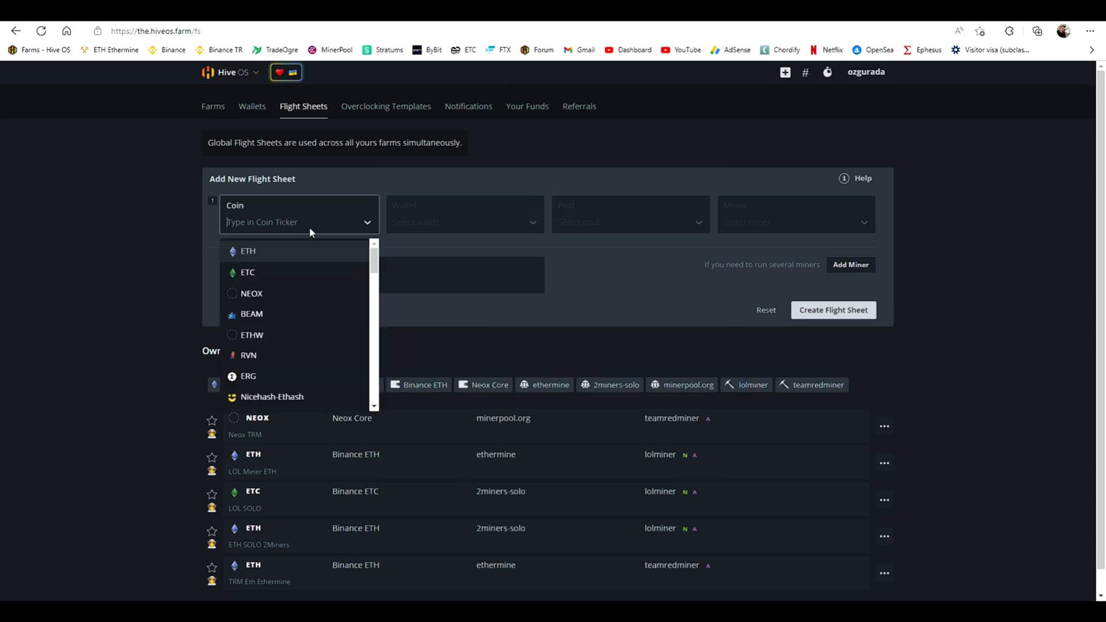
{"action": "left_click", "coordinate": [251, 334]}
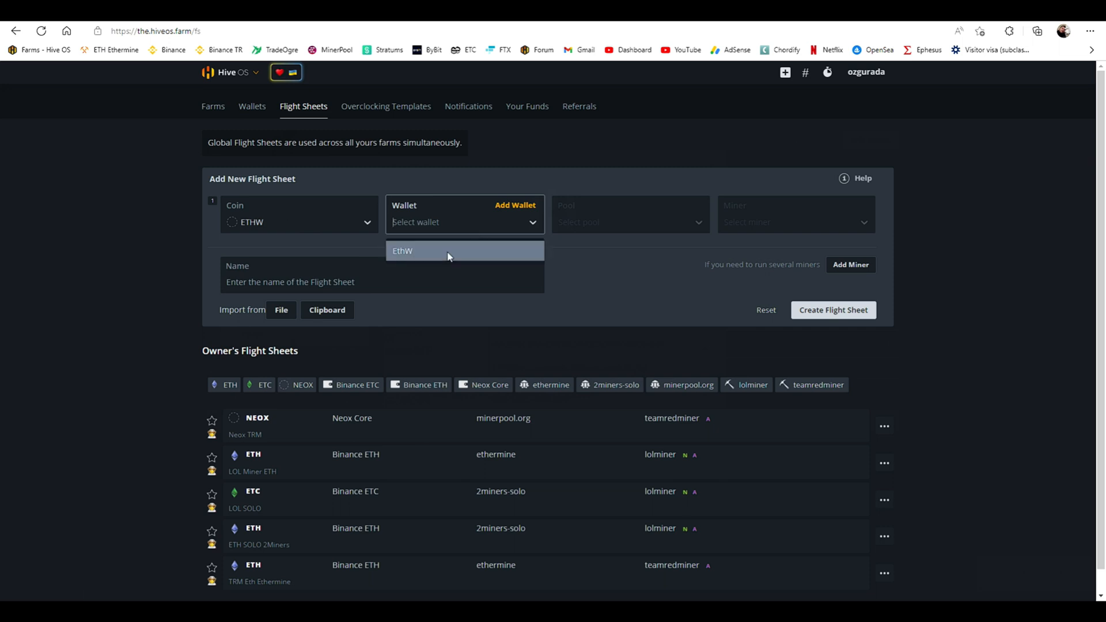
{"action": "left_click", "coordinate": [402, 251]}
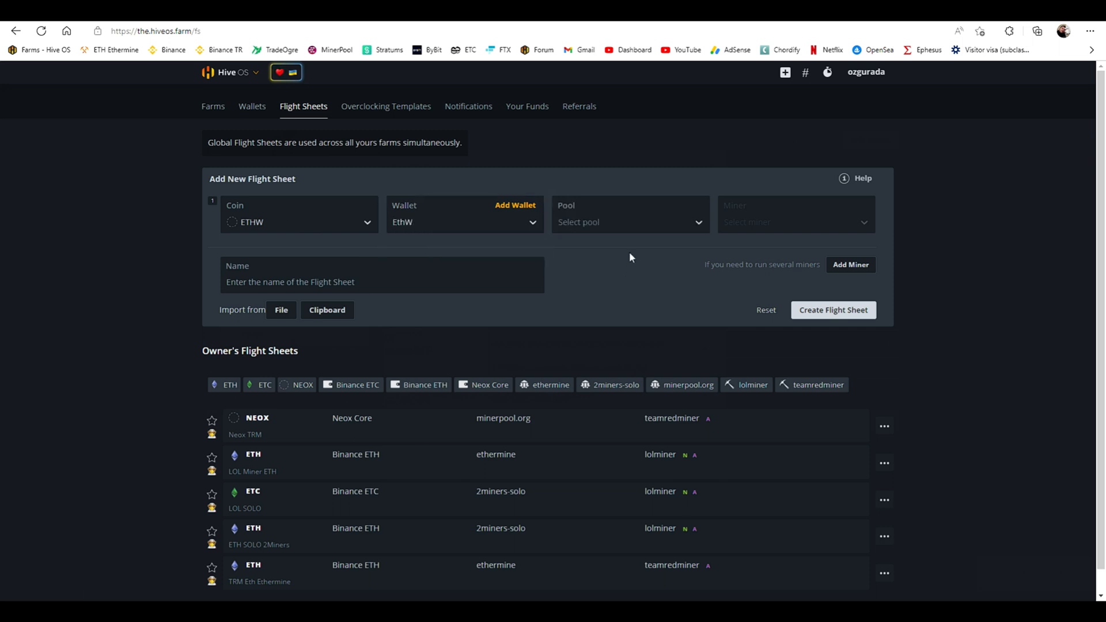
{"action": "left_click", "coordinate": [628, 222]}
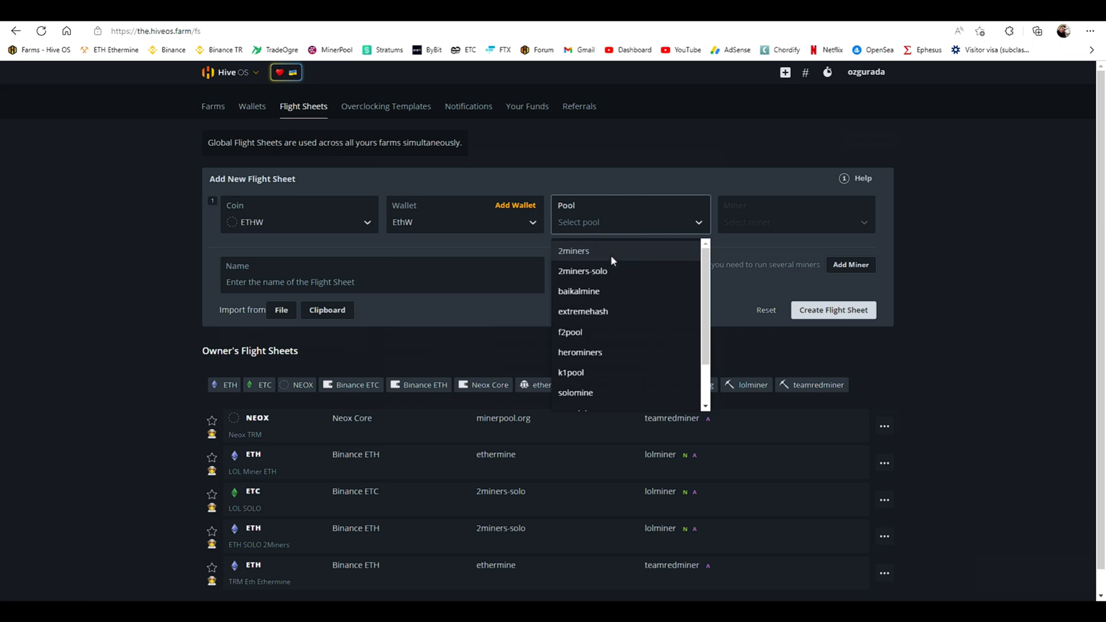
{"action": "left_click", "coordinate": [572, 251]}
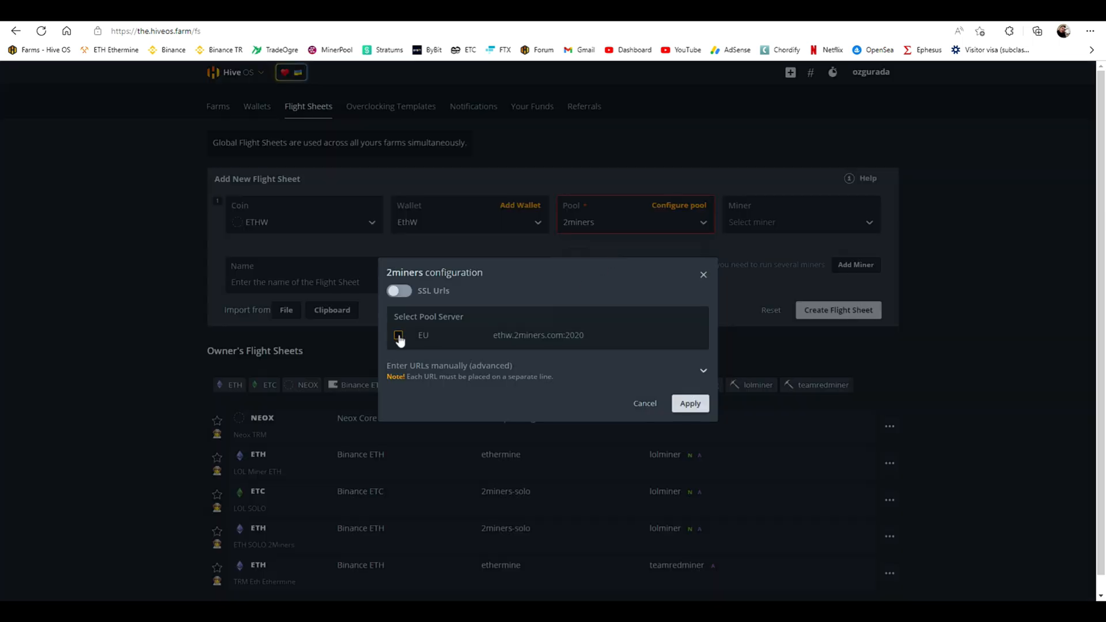
{"action": "left_click", "coordinate": [689, 402]}
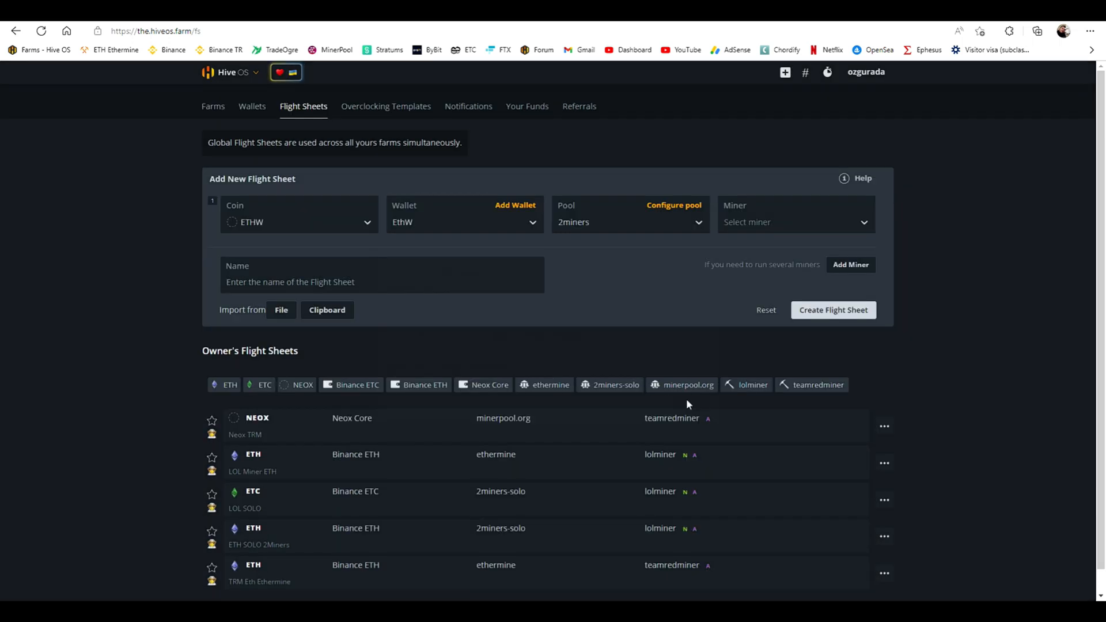
Select TeamRedMiner, name the sheet 'EThW', and create it.
{"action": "left_click", "coordinate": [794, 221]}
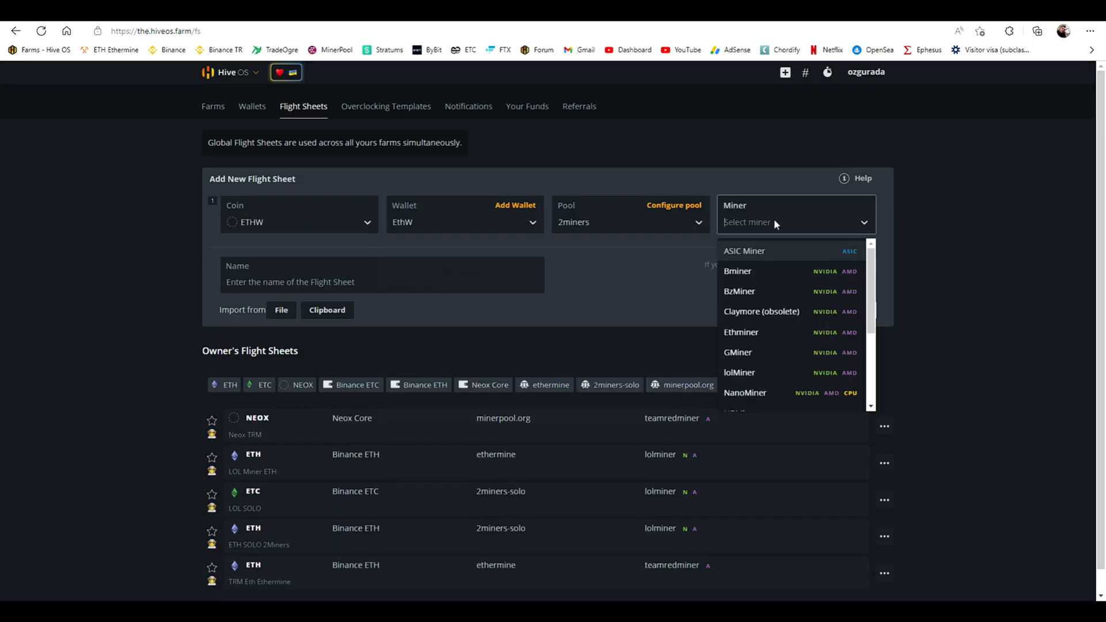
{"action": "scroll", "scroll_direction": "down", "scroll_amount": 3}
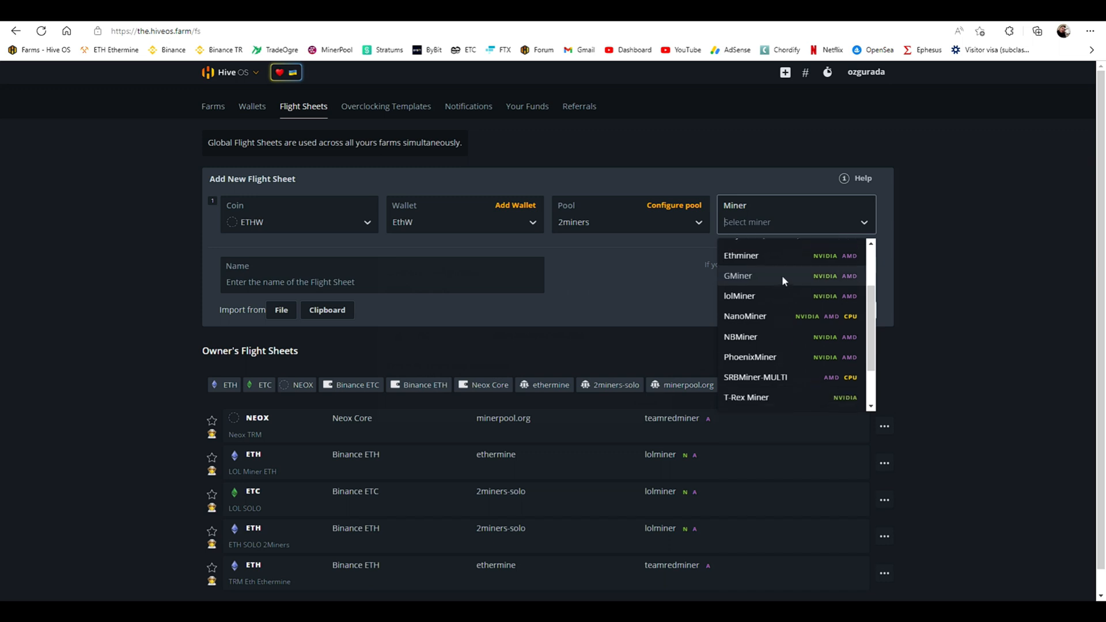
{"action": "scroll", "scroll_direction": "down", "scroll_amount": 3}
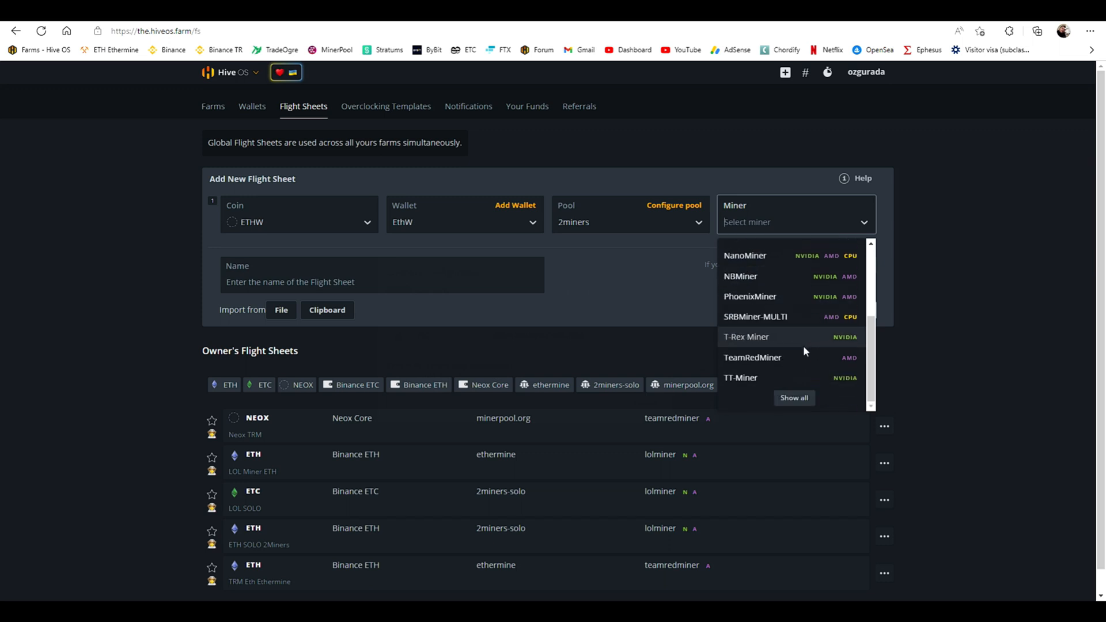
{"action": "left_click", "coordinate": [751, 358]}
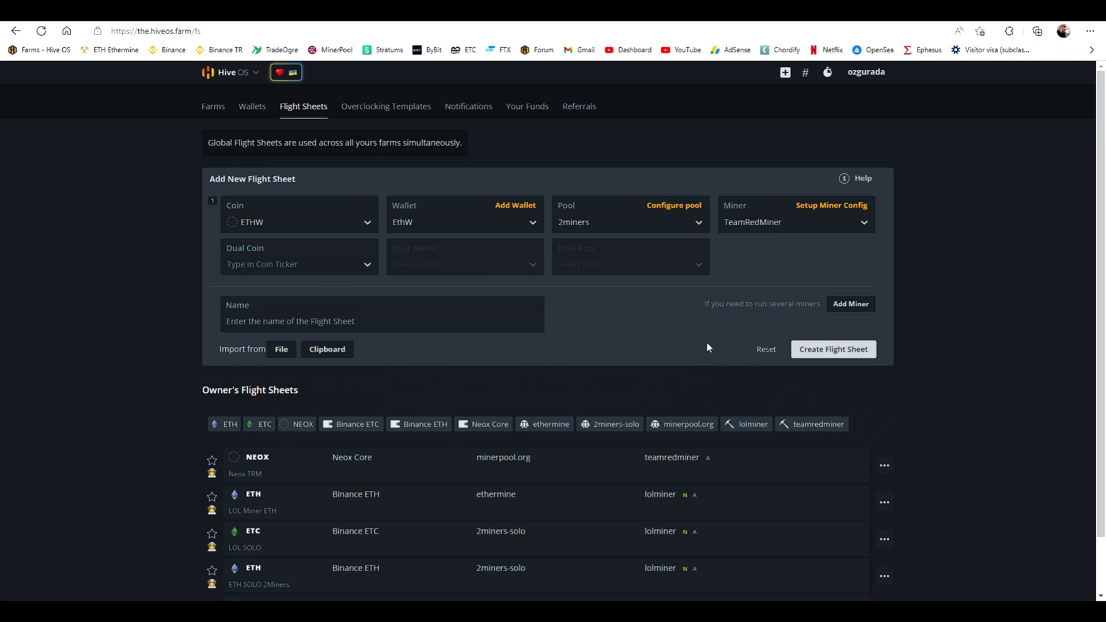
{"action": "type", "text": "EThW"}
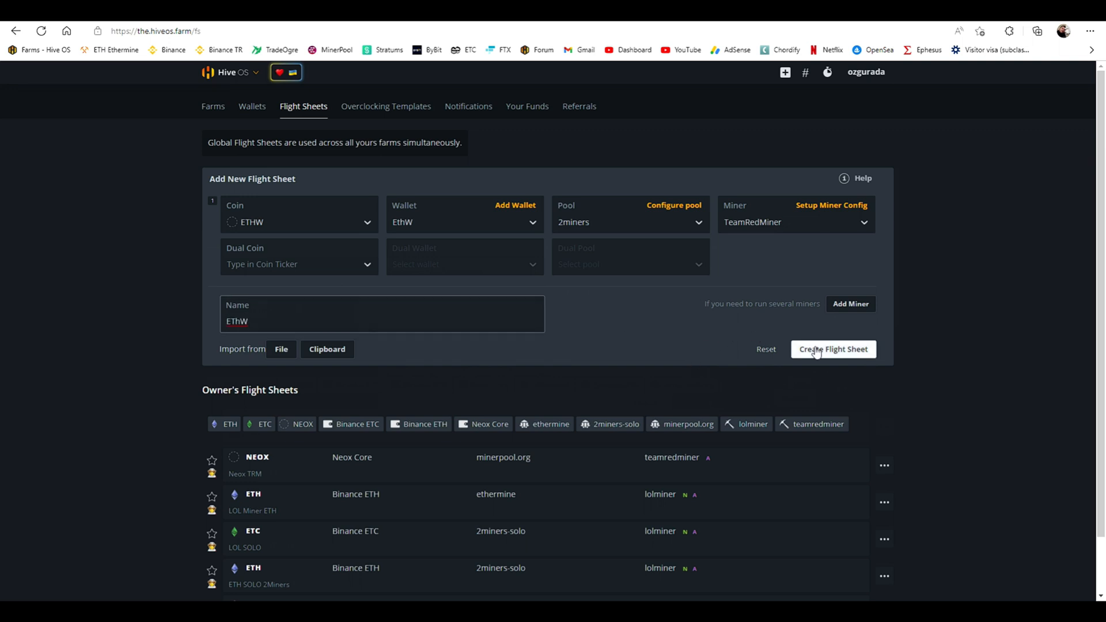
{"action": "left_click", "coordinate": [833, 349]}
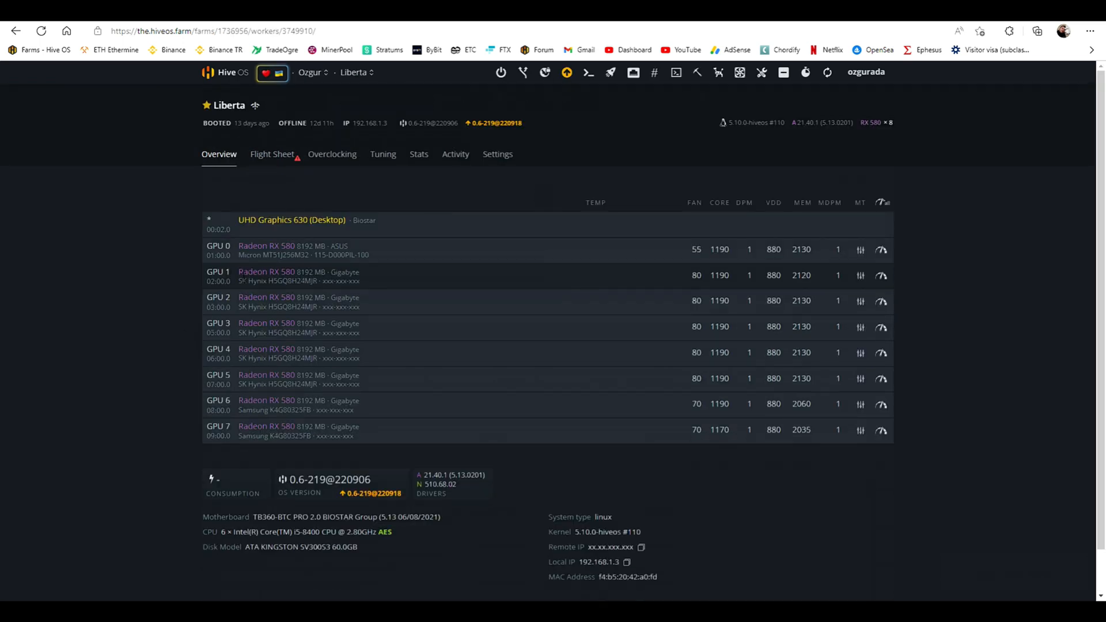
{"action": "mouse_move", "coordinate": [124, 381]}
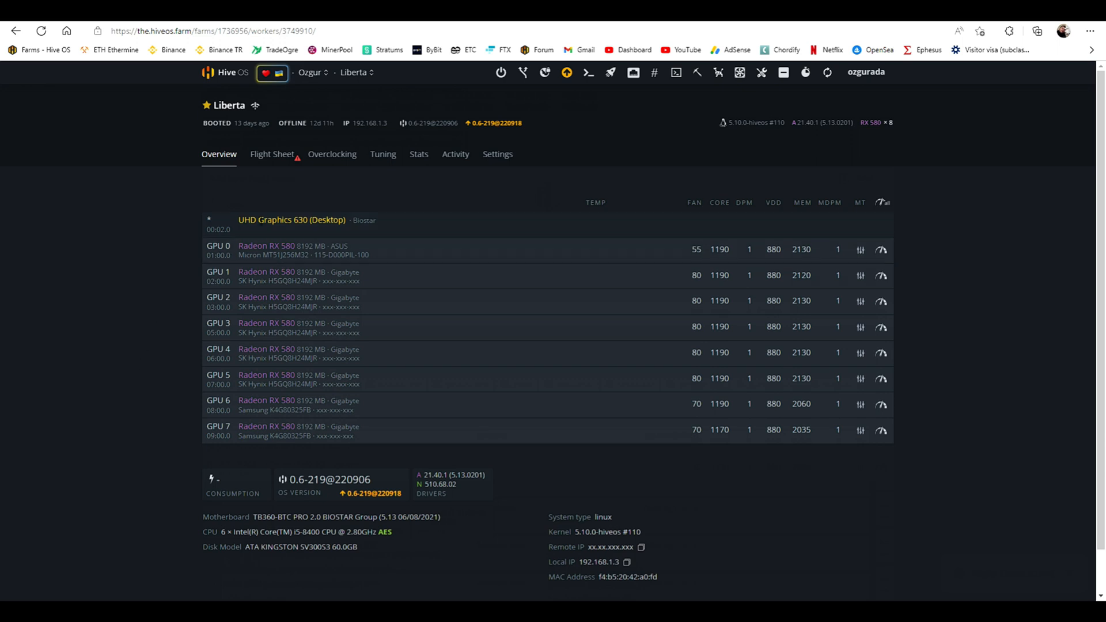
Apply the EThW flight sheet to Liberta and refresh its overview until TeamRedMiner runs.
{"action": "left_click", "coordinate": [271, 155]}
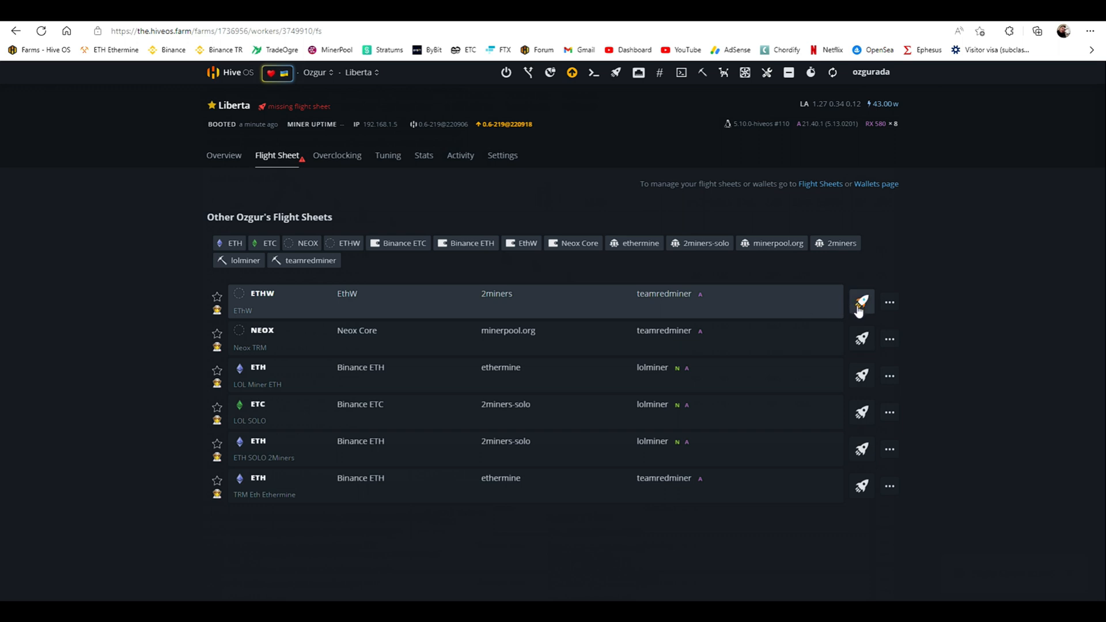
{"action": "left_click", "coordinate": [861, 302]}
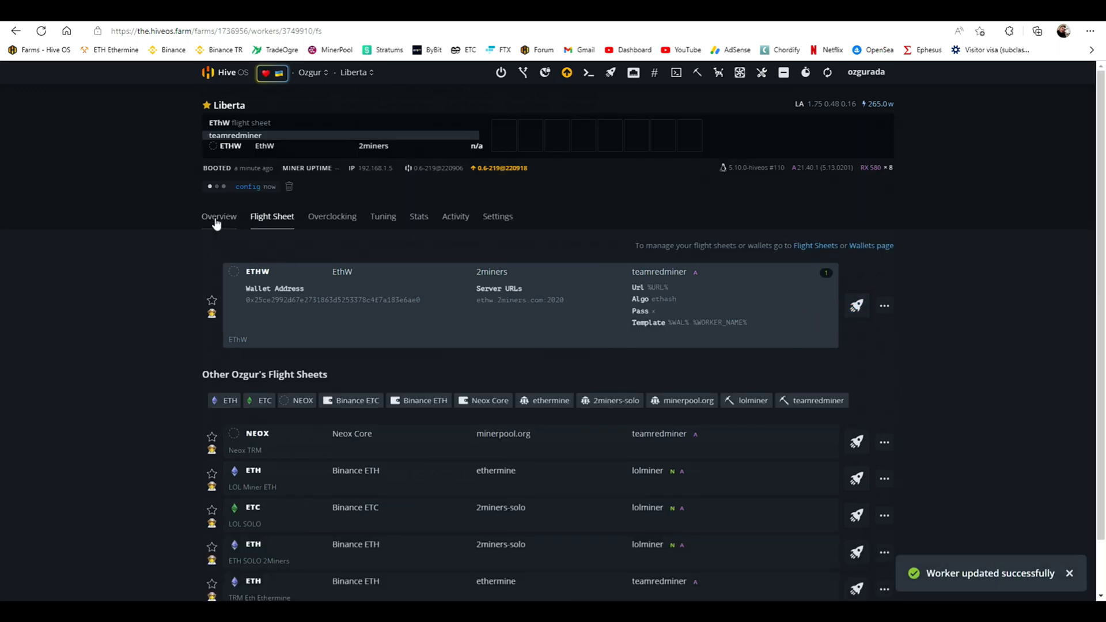
{"action": "left_click", "coordinate": [219, 216]}
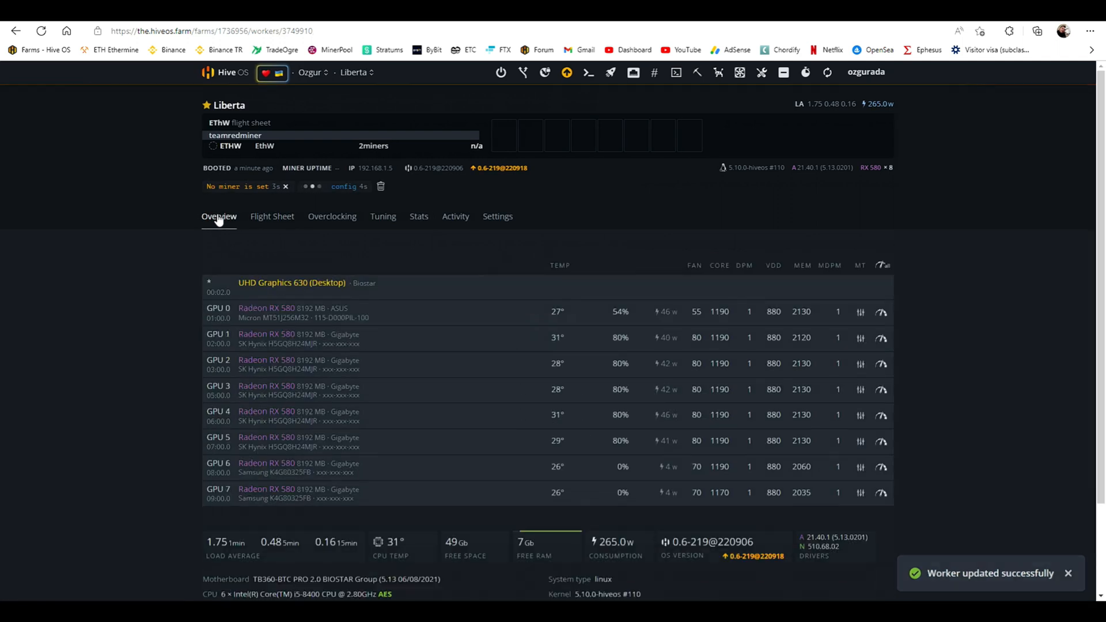
{"action": "left_click", "coordinate": [826, 72]}
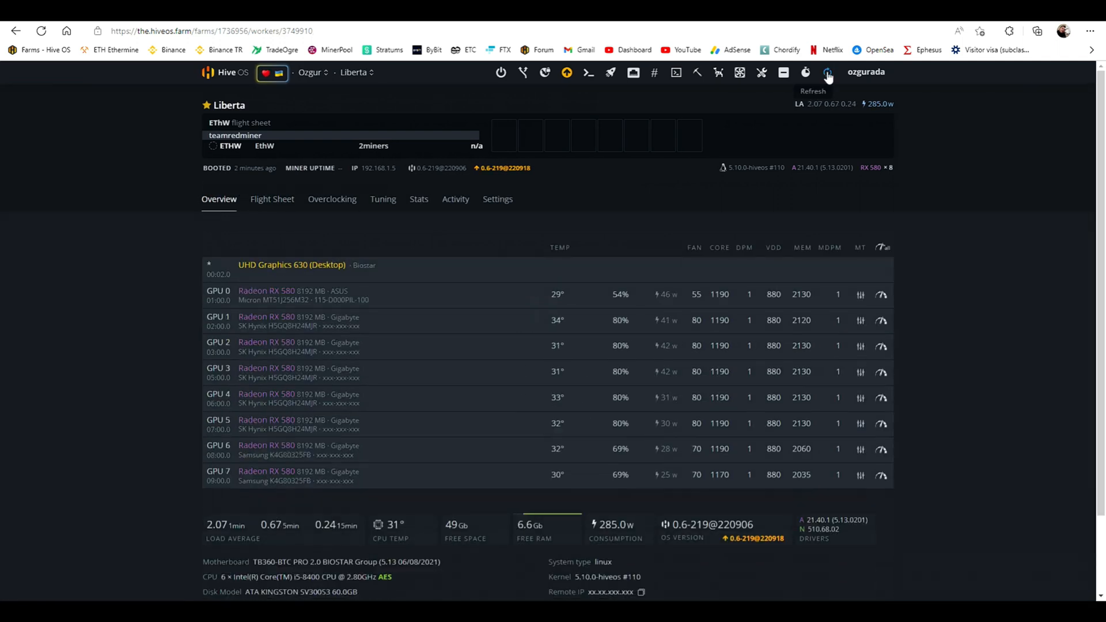
{"action": "left_click", "coordinate": [826, 72]}
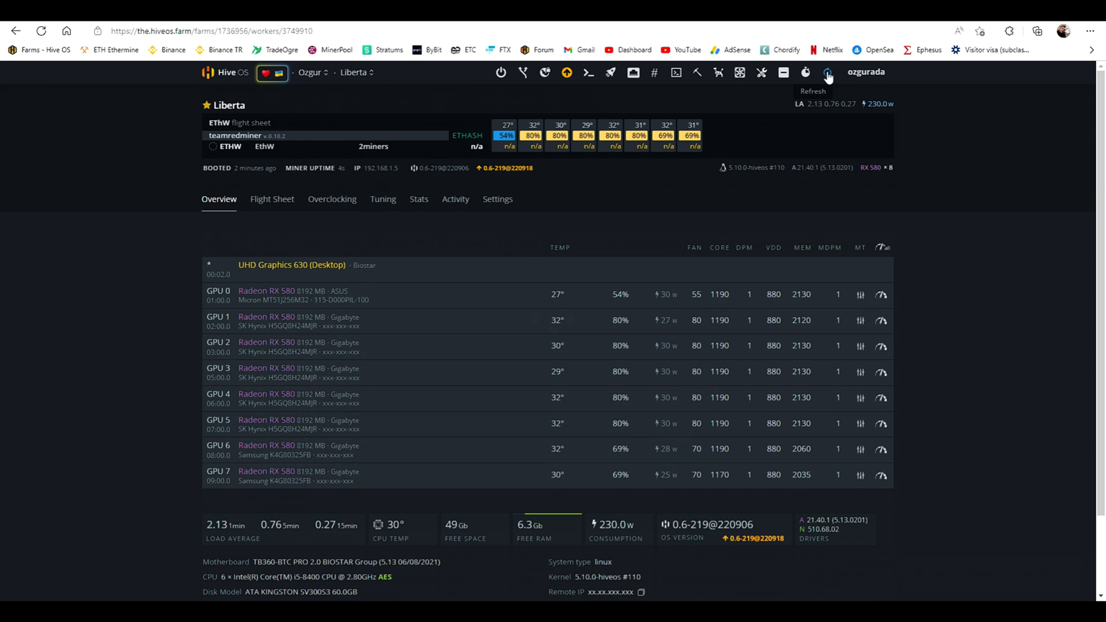
{"action": "left_click", "coordinate": [826, 73]}
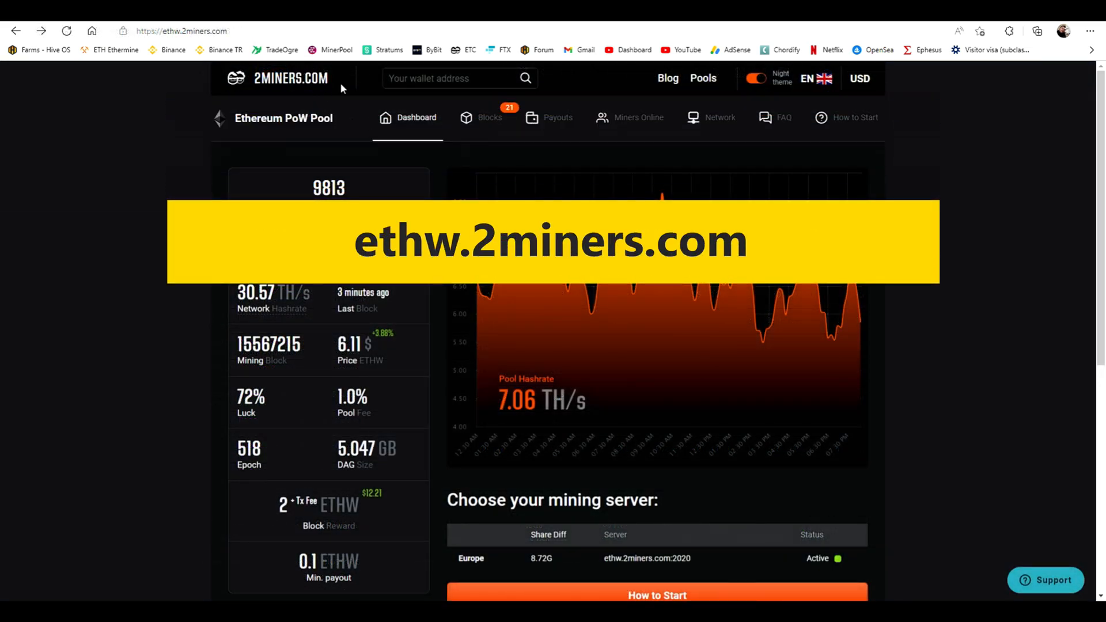
Search 2miners for the wallet address to view Liberta's 58.18 MH/s hashrate.
{"action": "type", "text": "1863d5253378c4f7a183e6ae0"}
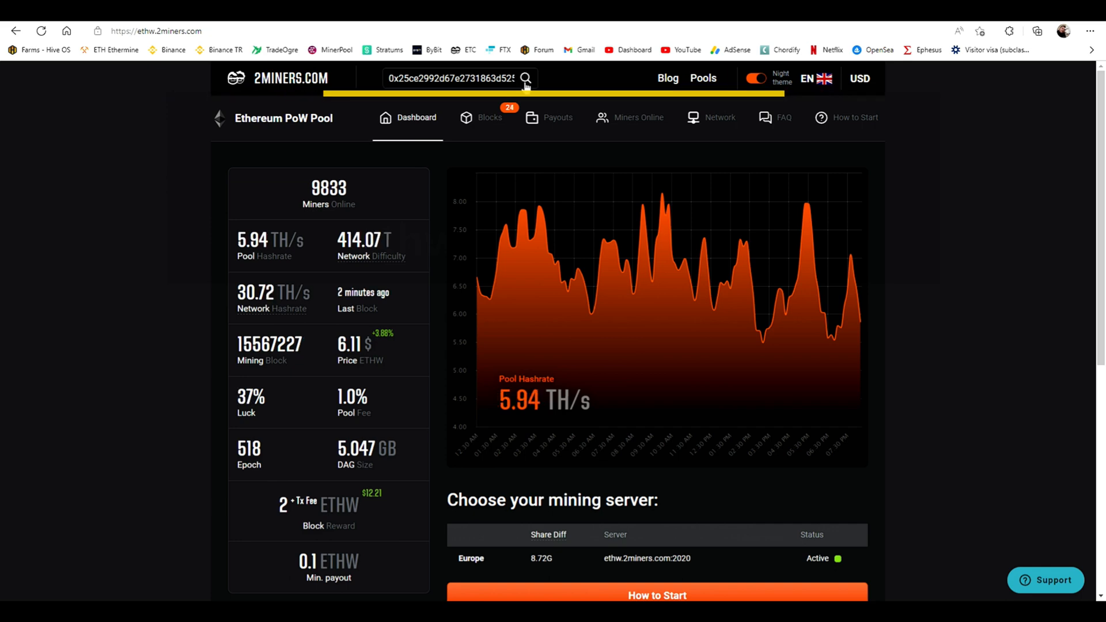
{"action": "left_click", "coordinate": [525, 79]}
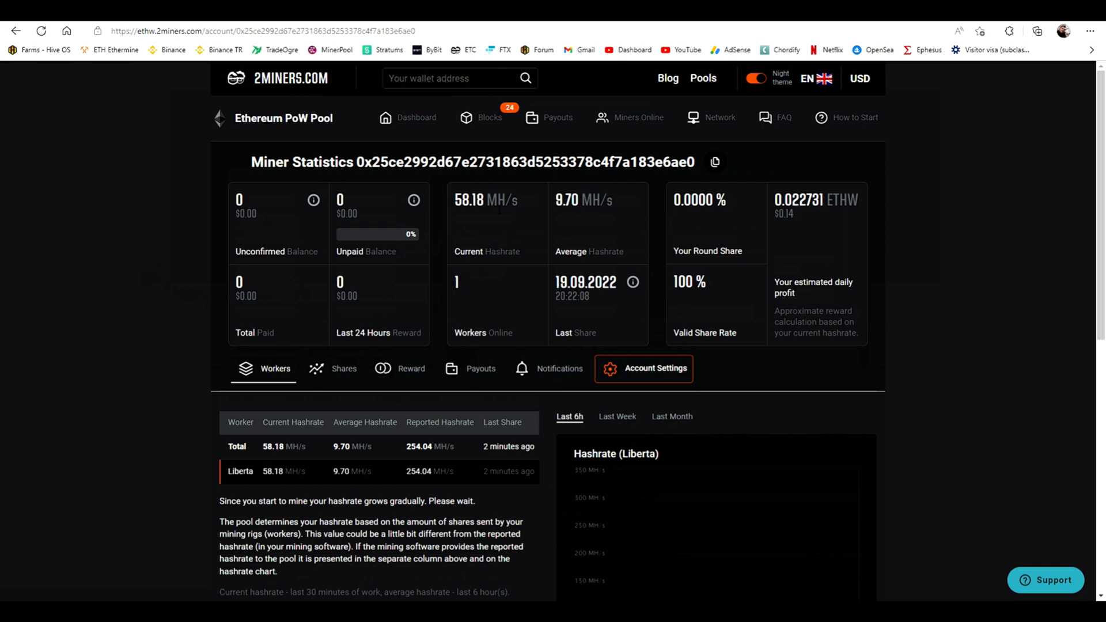
{"action": "mouse_move", "coordinate": [498, 217]}
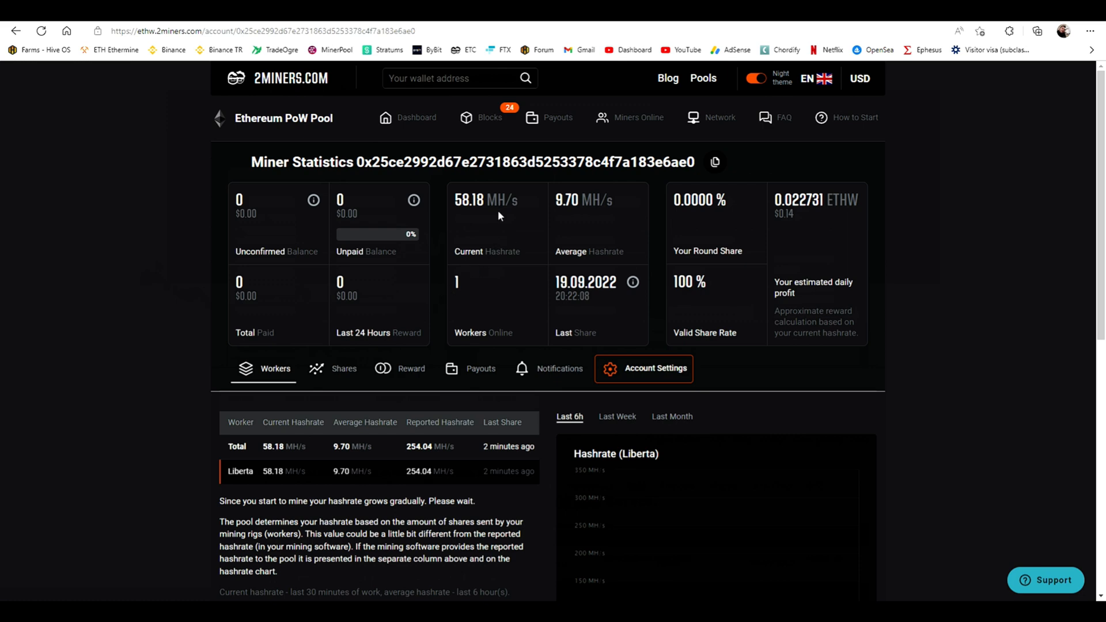